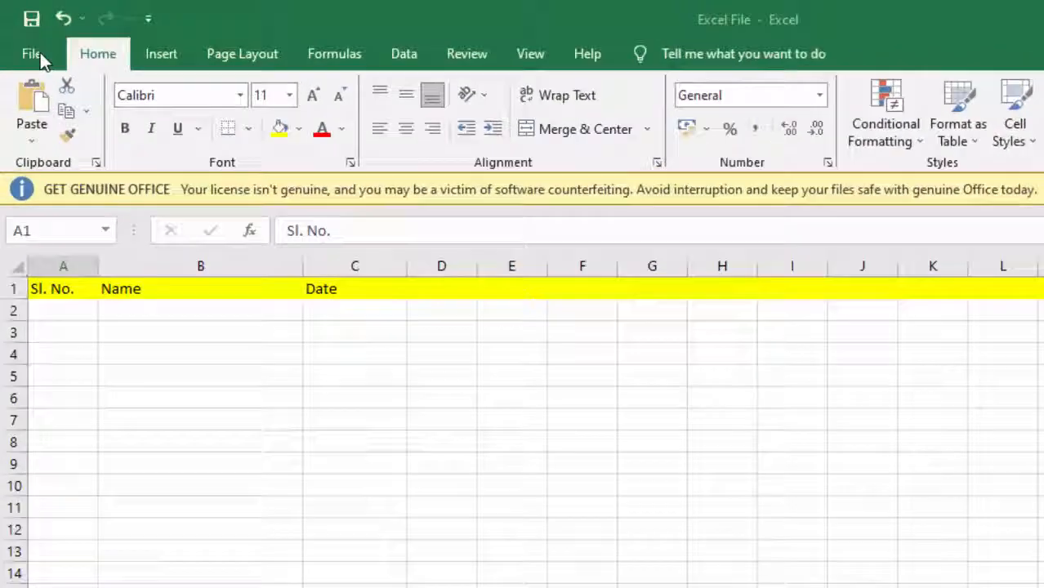
Open Excel Options from File > More > Options
{"action": "left_click", "coordinate": [32, 53]}
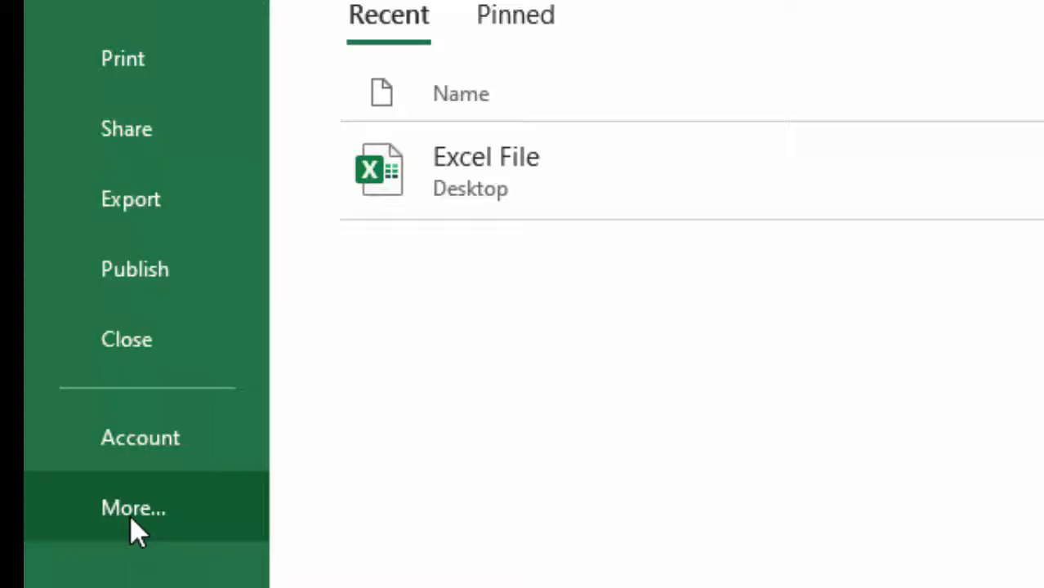
{"action": "left_click", "coordinate": [133, 507]}
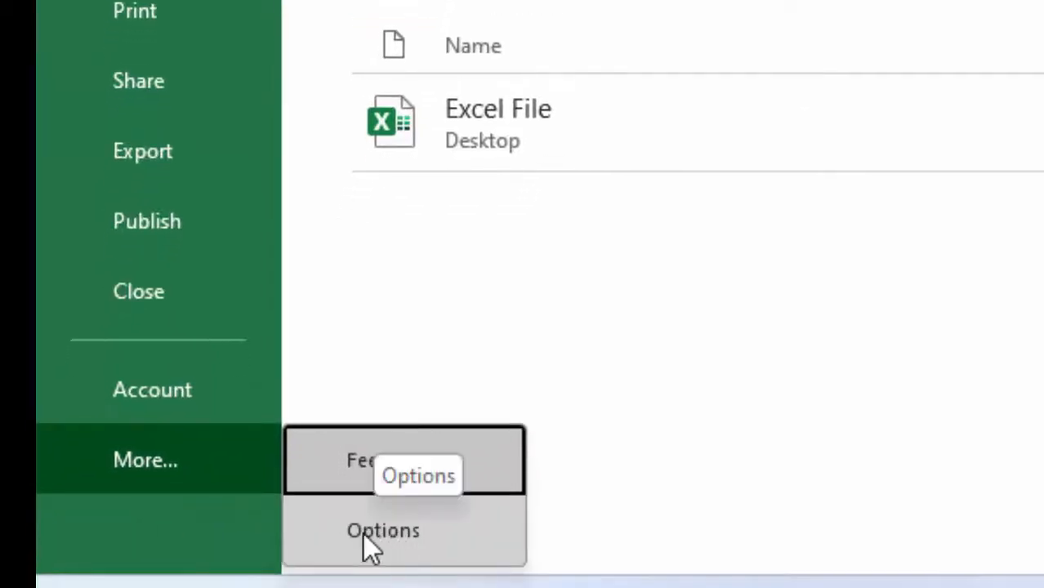
{"action": "left_click", "coordinate": [382, 530]}
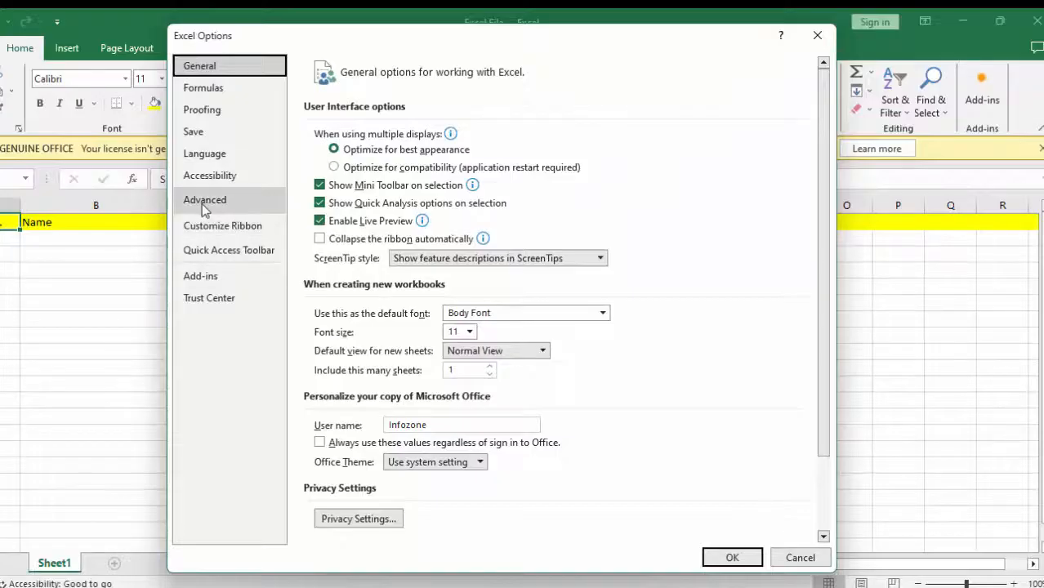
Confirm 'Allow editing directly in cells' stays enabled under Advanced, then close Options with OK
{"action": "left_click", "coordinate": [205, 200]}
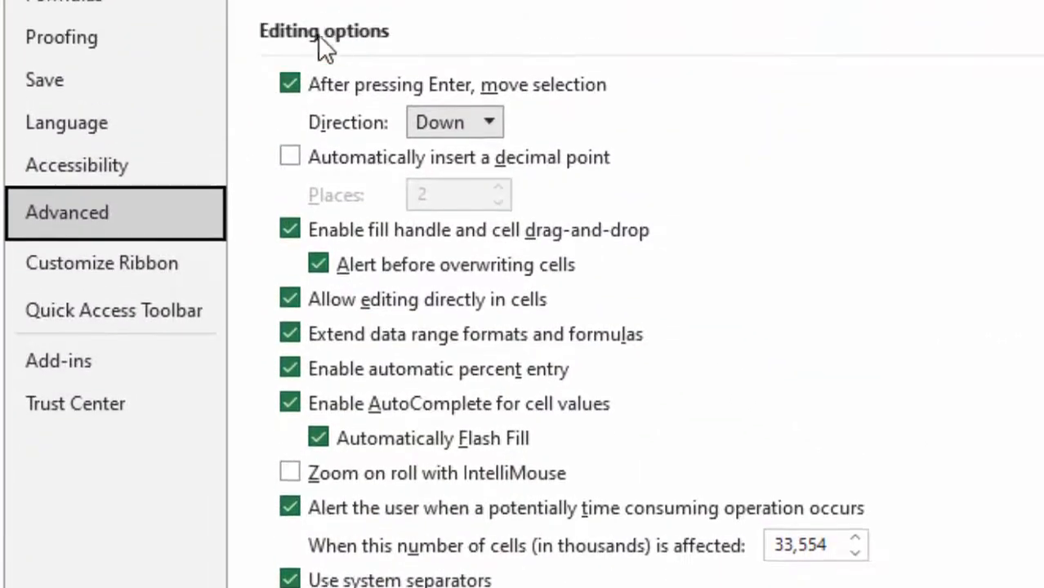
{"action": "mouse_move", "coordinate": [326, 298]}
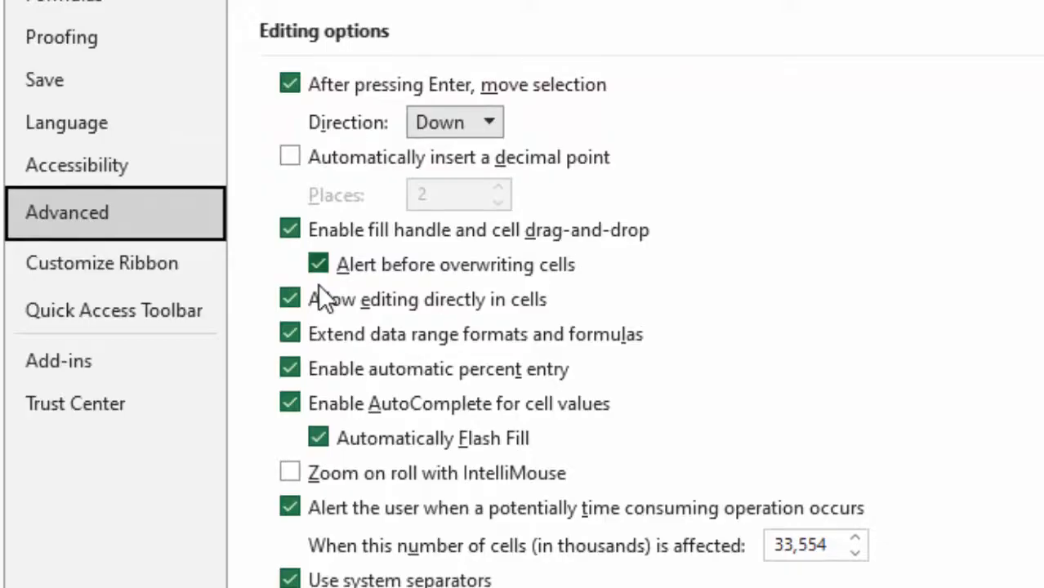
{"action": "mouse_move", "coordinate": [412, 327]}
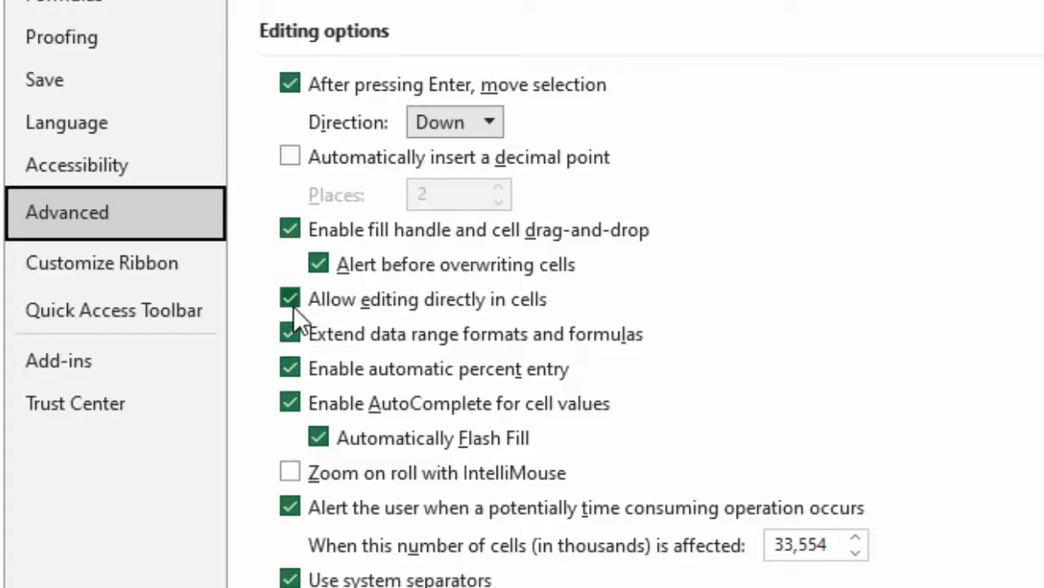
{"action": "scroll", "scroll_direction": "down", "scroll_amount": 3}
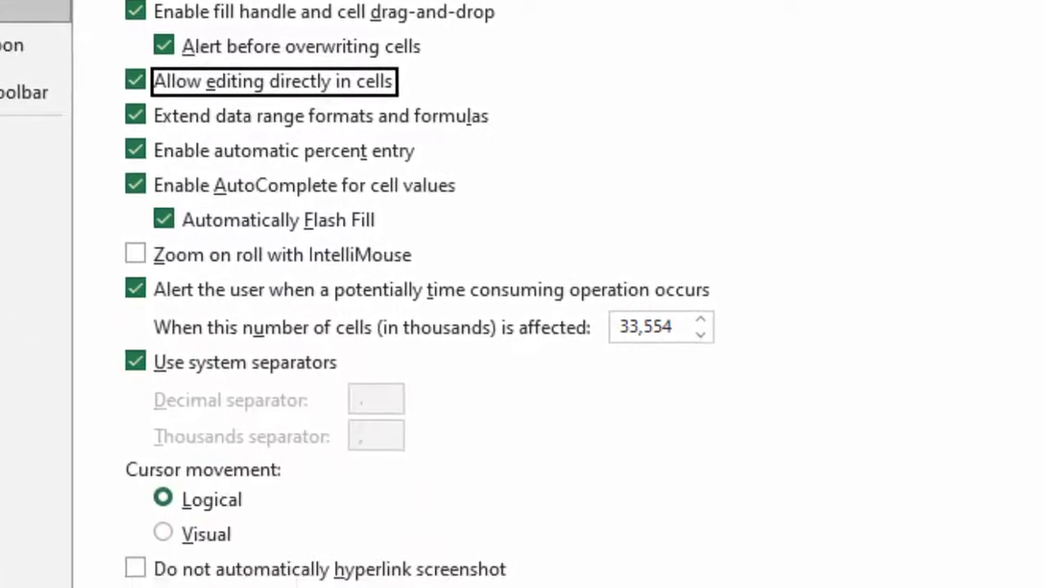
{"action": "scroll", "scroll_direction": "down", "scroll_amount": 3}
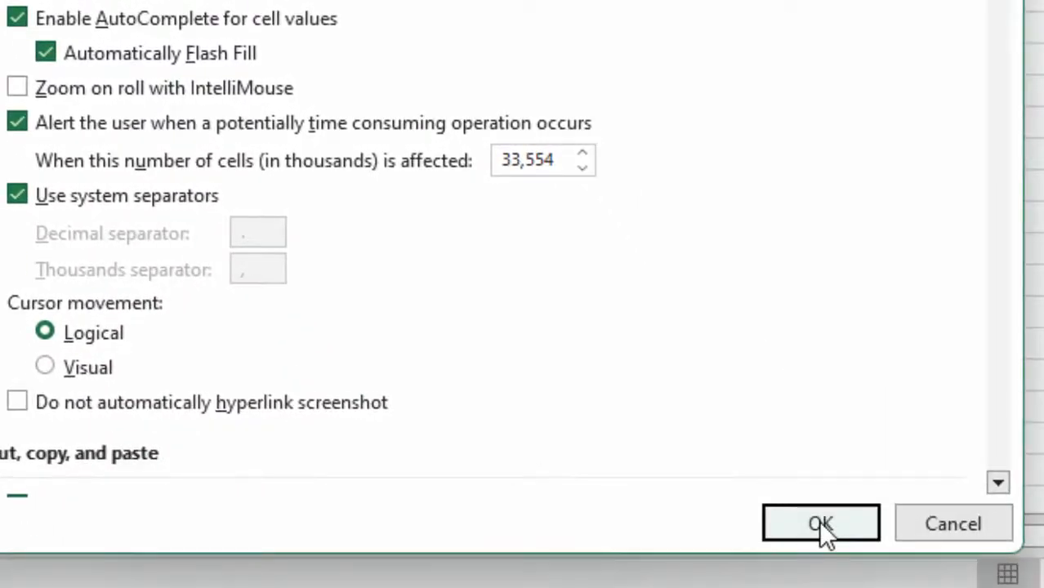
{"action": "left_click", "coordinate": [821, 524]}
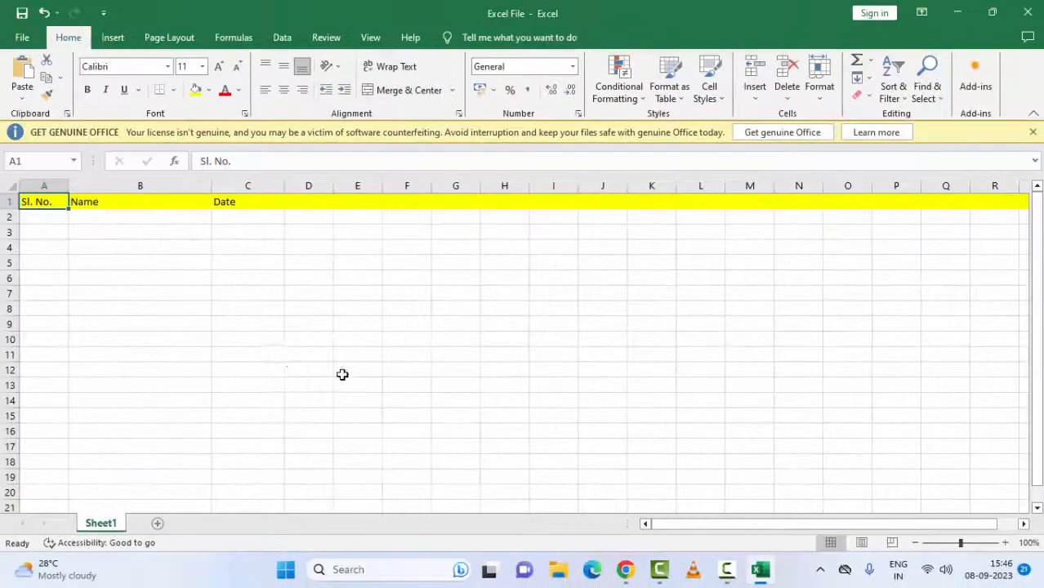
{"action": "mouse_move", "coordinate": [292, 365]}
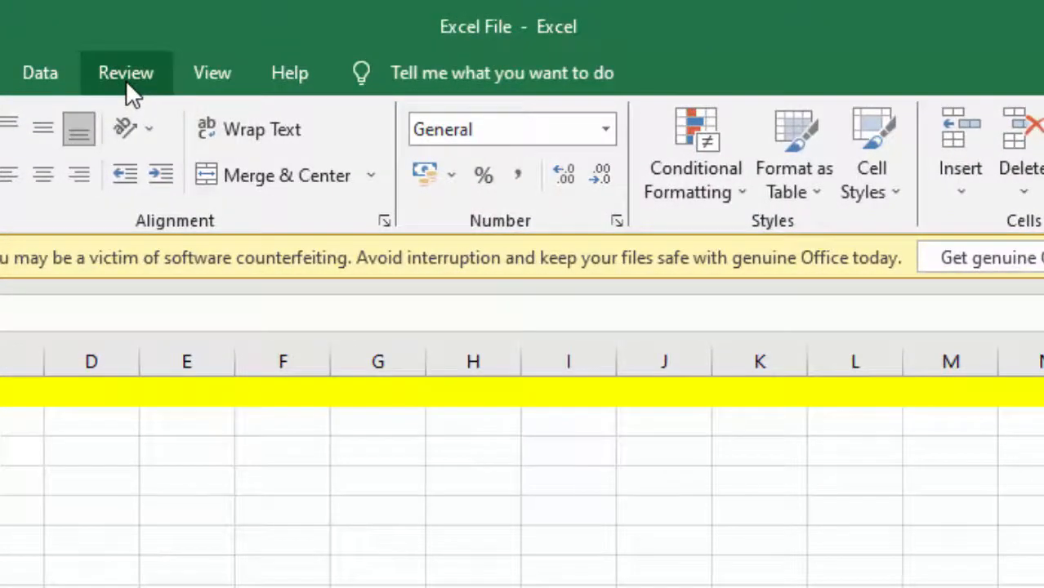
Open Protect Sheet from the Review tab and cancel without protecting the sheet
{"action": "left_click", "coordinate": [125, 72]}
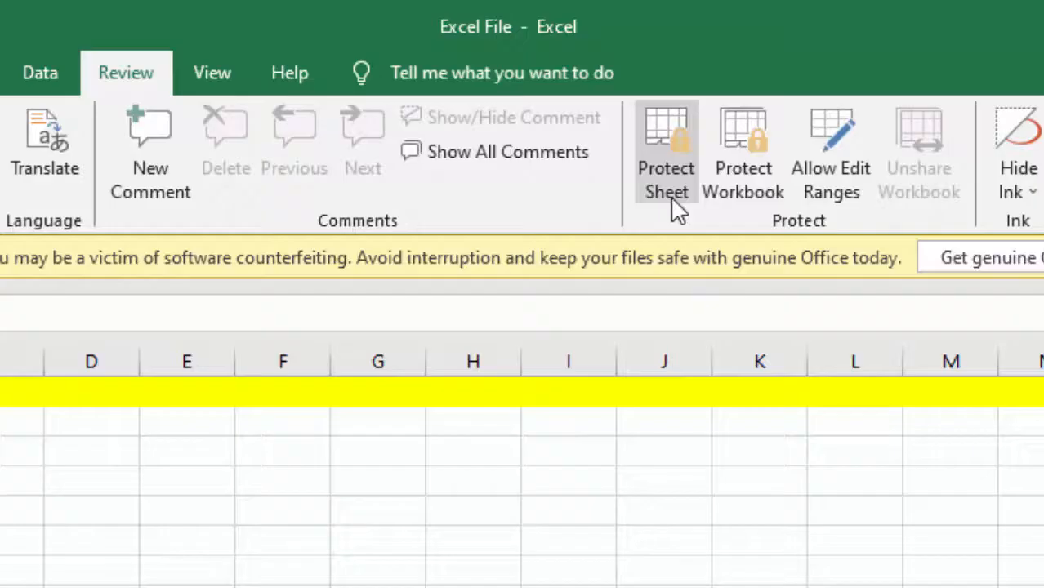
{"action": "mouse_move", "coordinate": [665, 156]}
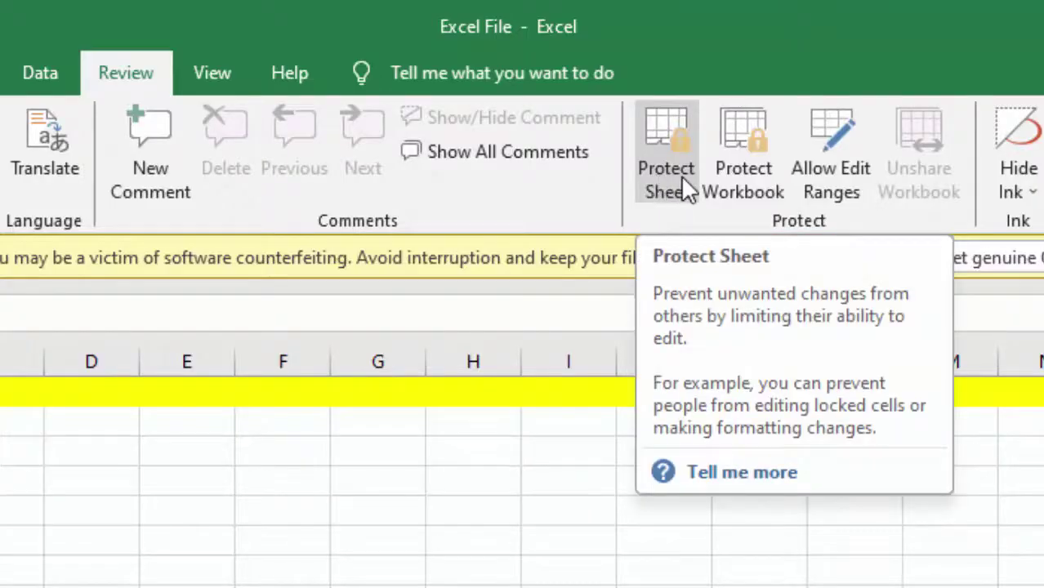
{"action": "left_click", "coordinate": [666, 155]}
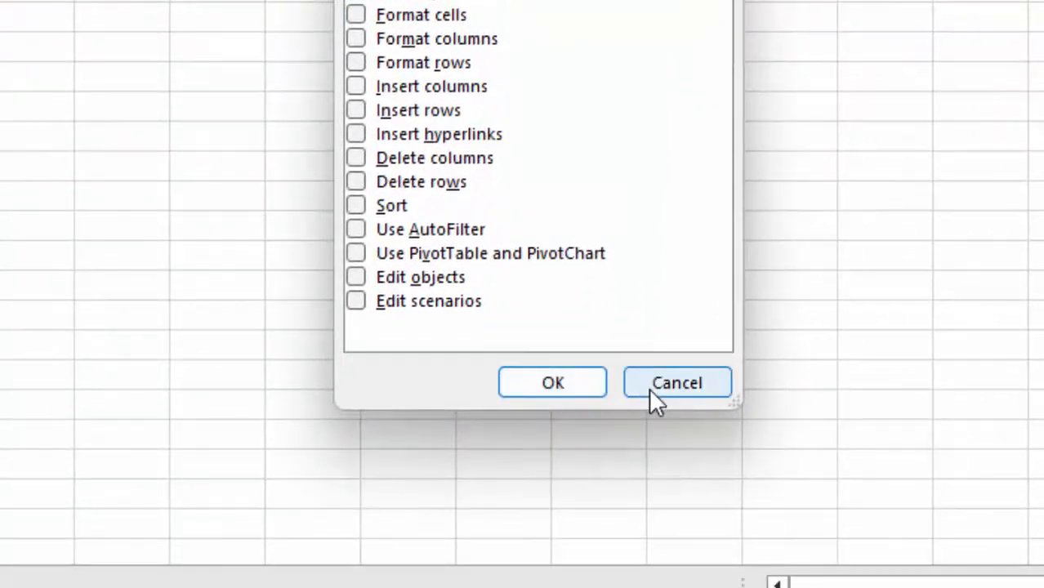
{"action": "left_click", "coordinate": [676, 382]}
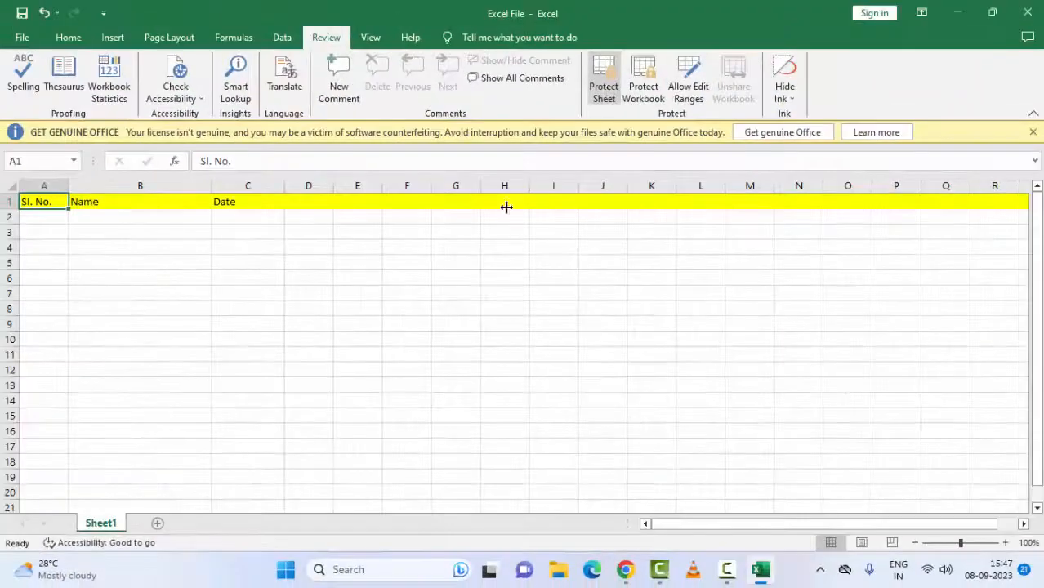
{"action": "mouse_move", "coordinate": [369, 350]}
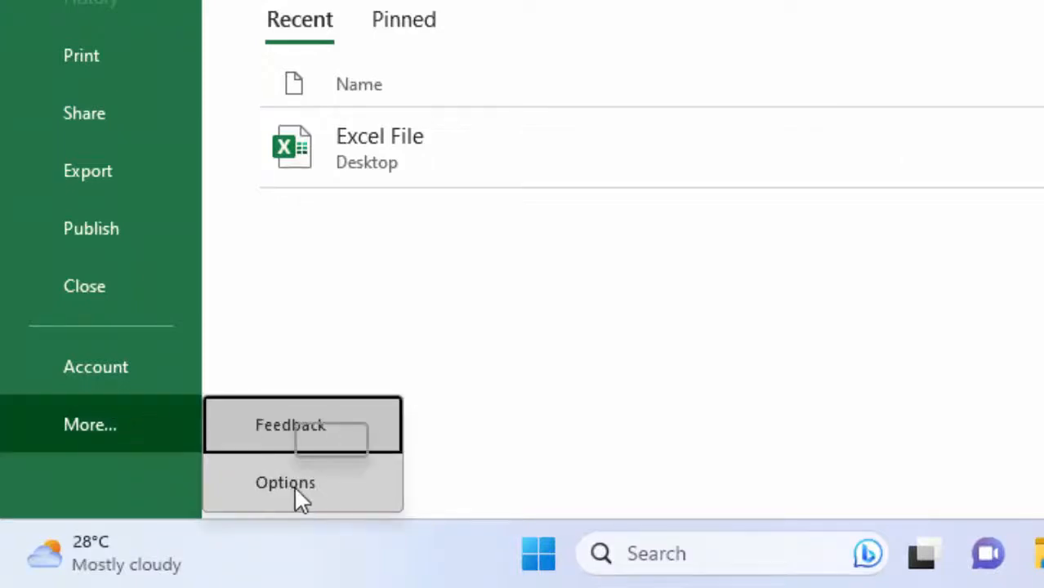
Reopen Excel Options and set the Add-ins Manage dropdown to COM Add-ins
{"action": "left_click", "coordinate": [285, 482]}
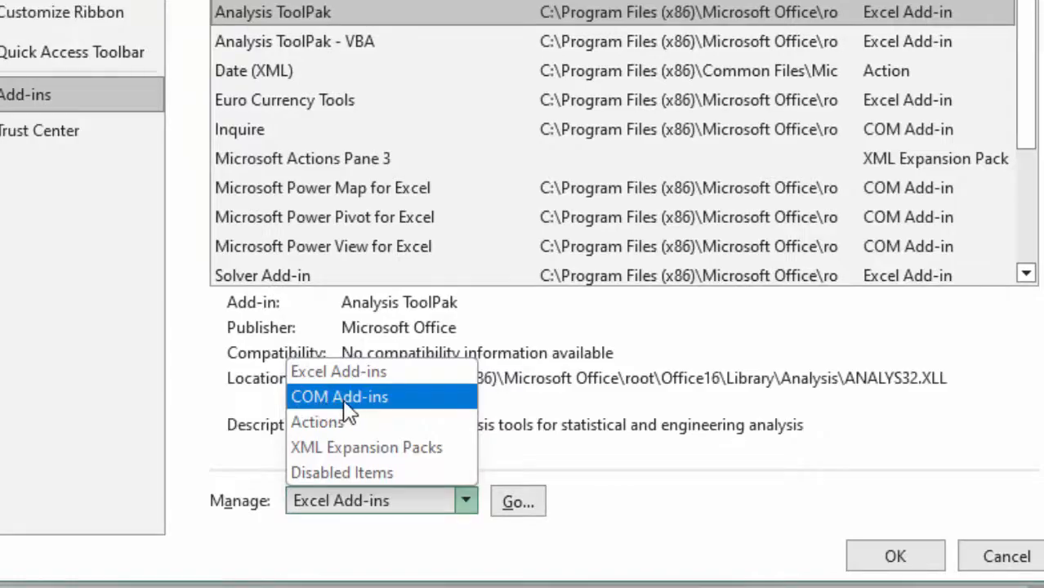
{"action": "left_click", "coordinate": [338, 397]}
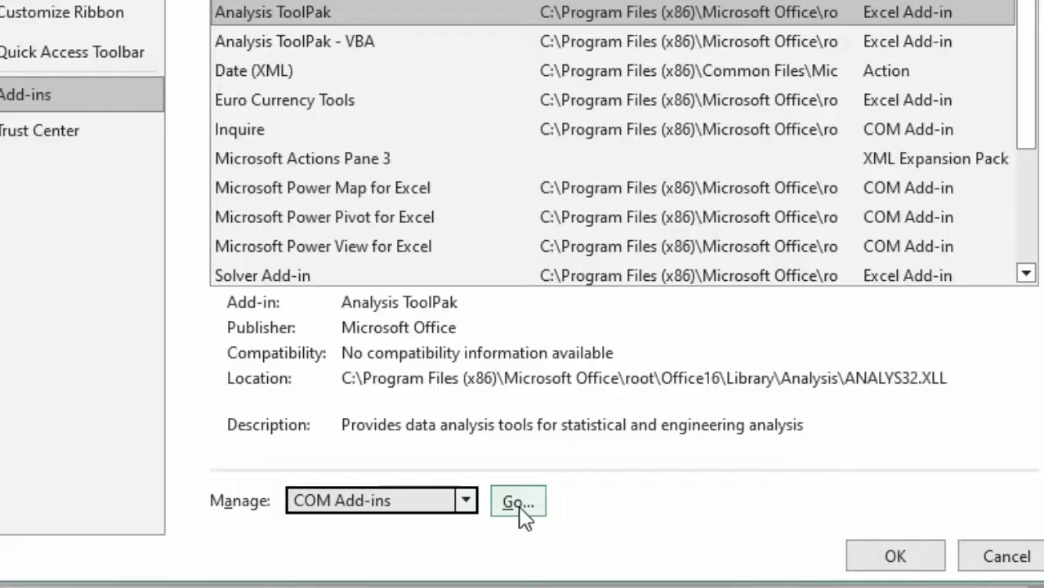
Open the COM Add-ins list and close it with Inquire, Power Map, Power Pivot, Power View unchecked
{"action": "left_click", "coordinate": [517, 500]}
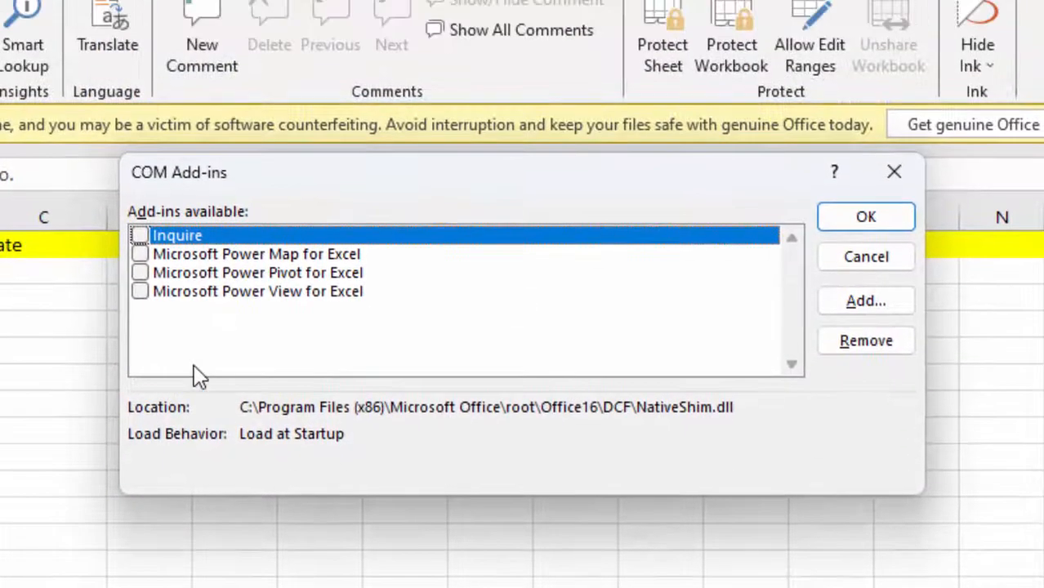
{"action": "mouse_move", "coordinate": [143, 273]}
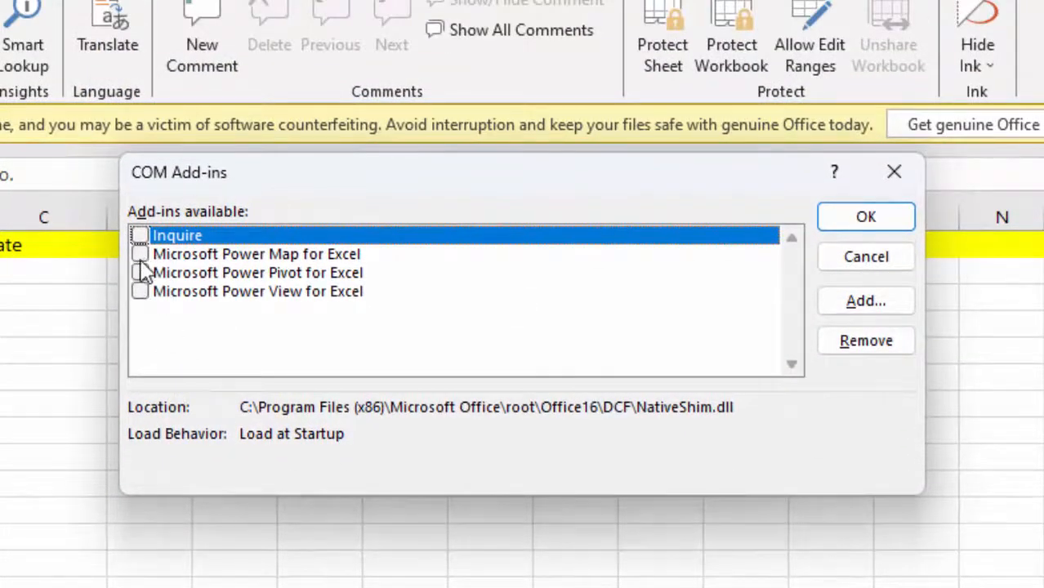
{"action": "left_click", "coordinate": [255, 253]}
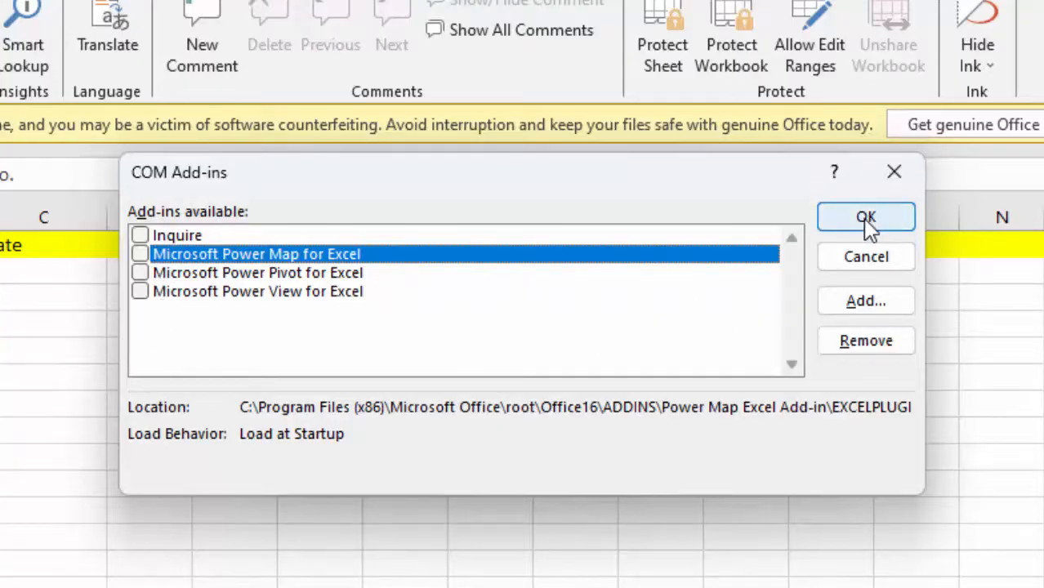
{"action": "left_click", "coordinate": [865, 216]}
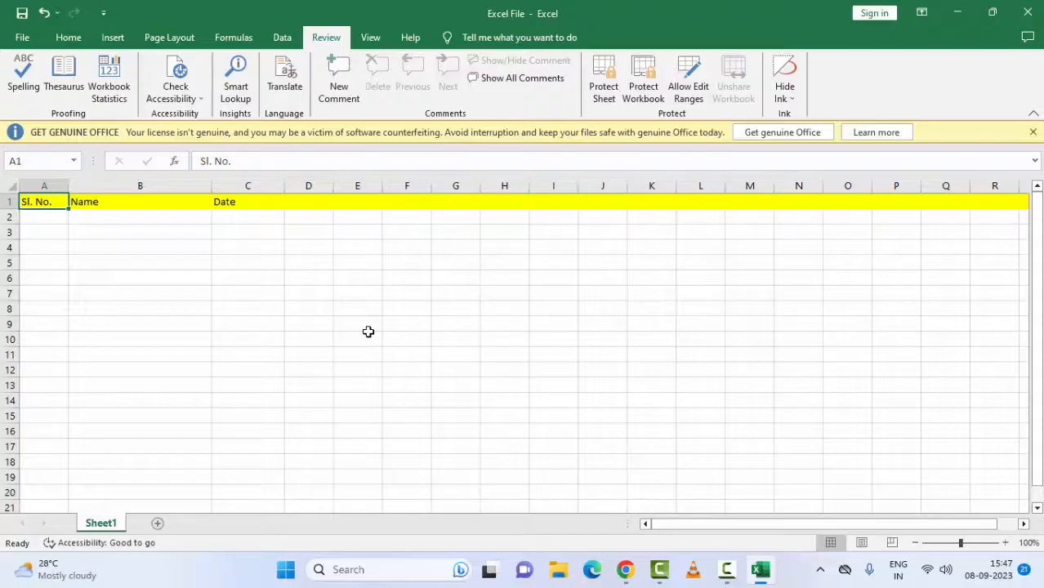
{"action": "mouse_move", "coordinate": [378, 388]}
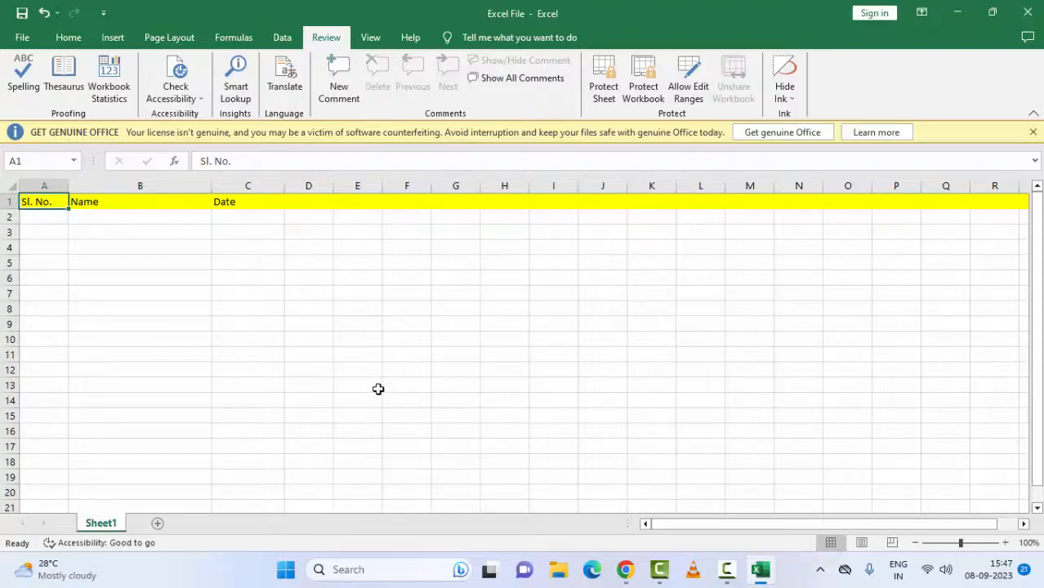
Uncheck all three Enable Protected View boxes in Trust Center Settings and confirm with OK
{"action": "left_click", "coordinate": [22, 37]}
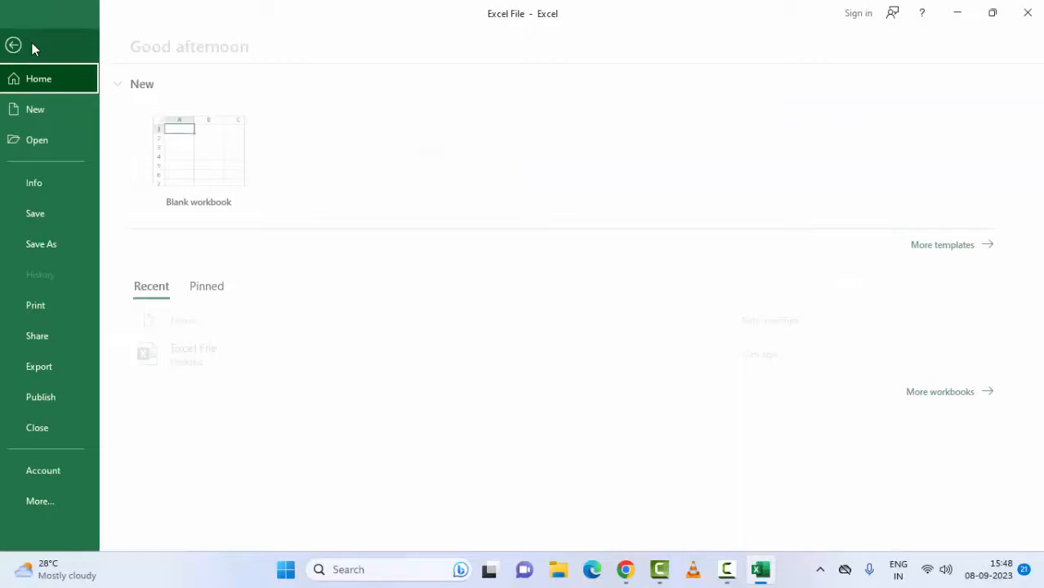
{"action": "left_click", "coordinate": [40, 501]}
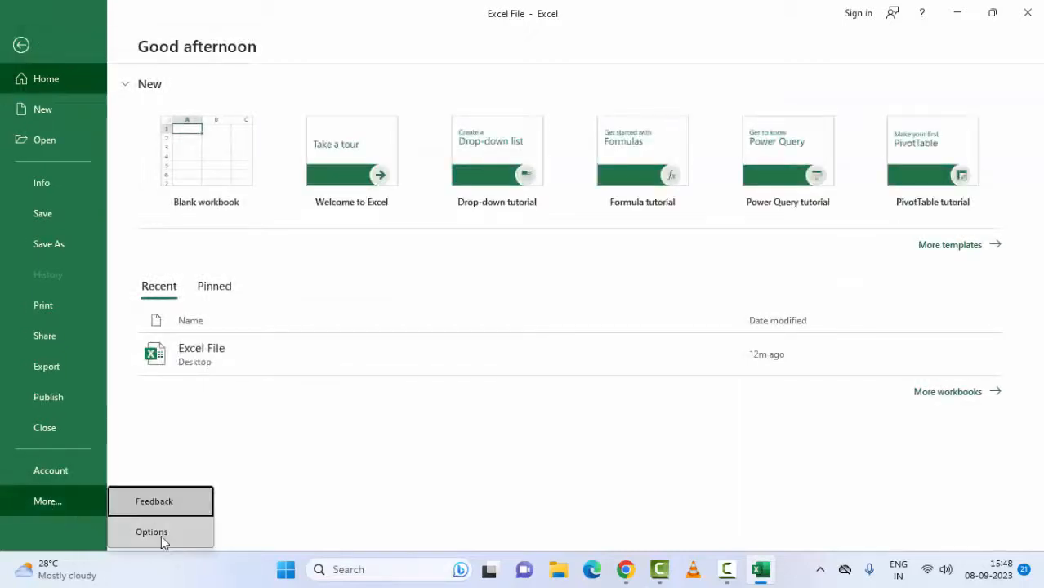
{"action": "left_click", "coordinate": [151, 532]}
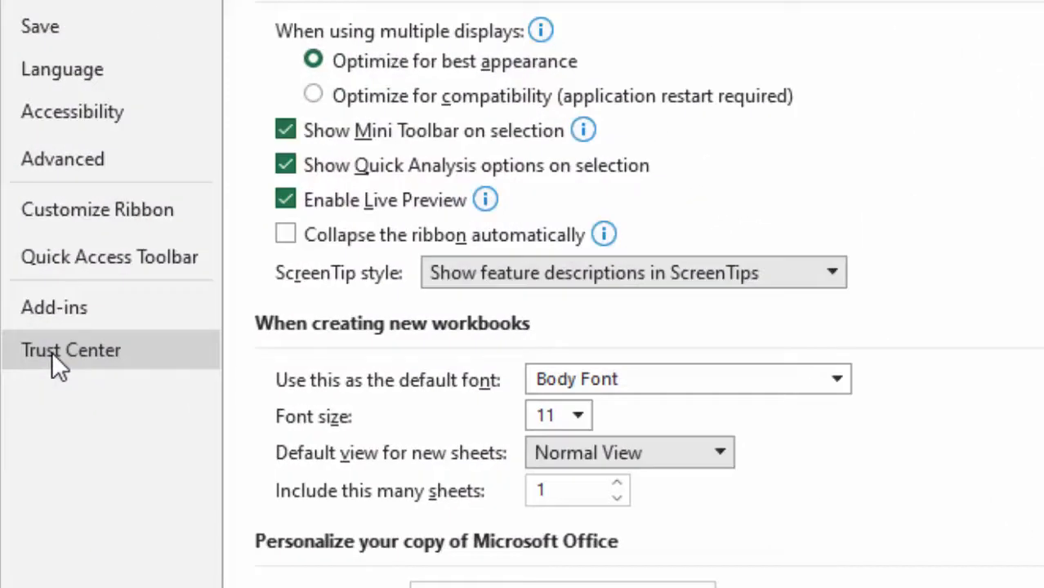
{"action": "left_click", "coordinate": [71, 349]}
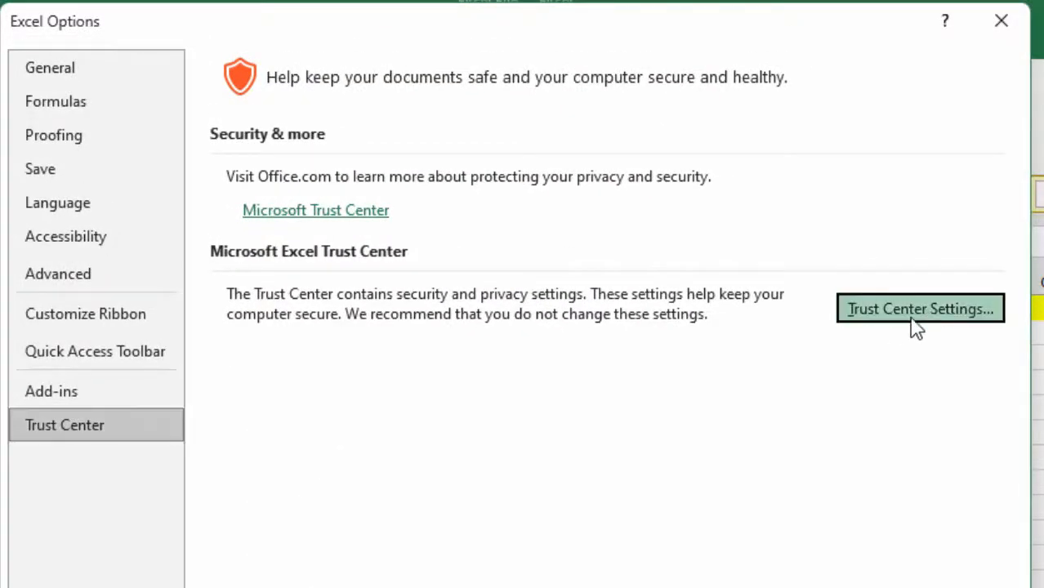
{"action": "left_click", "coordinate": [920, 309]}
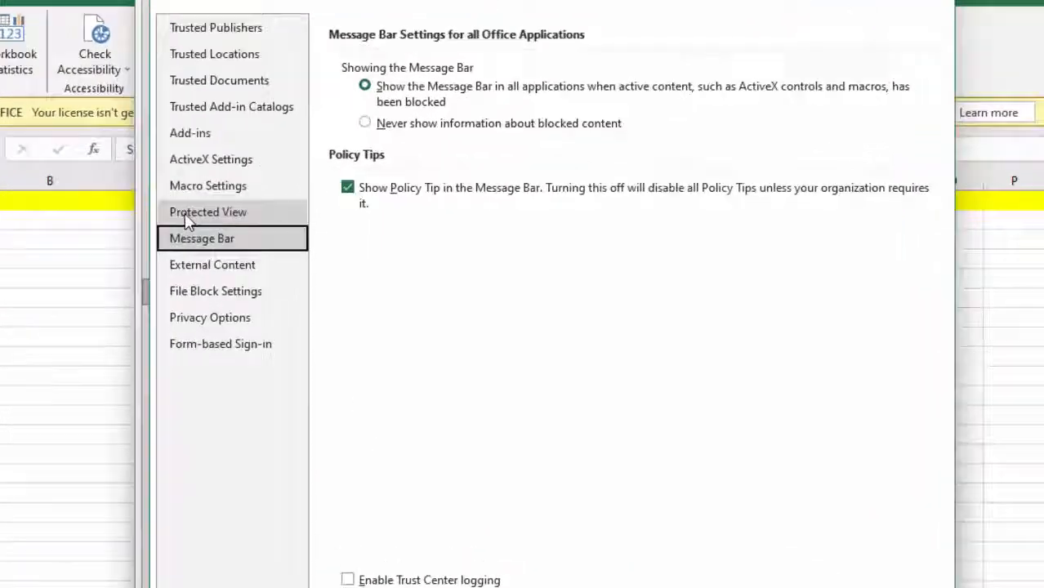
{"action": "left_click", "coordinate": [208, 212]}
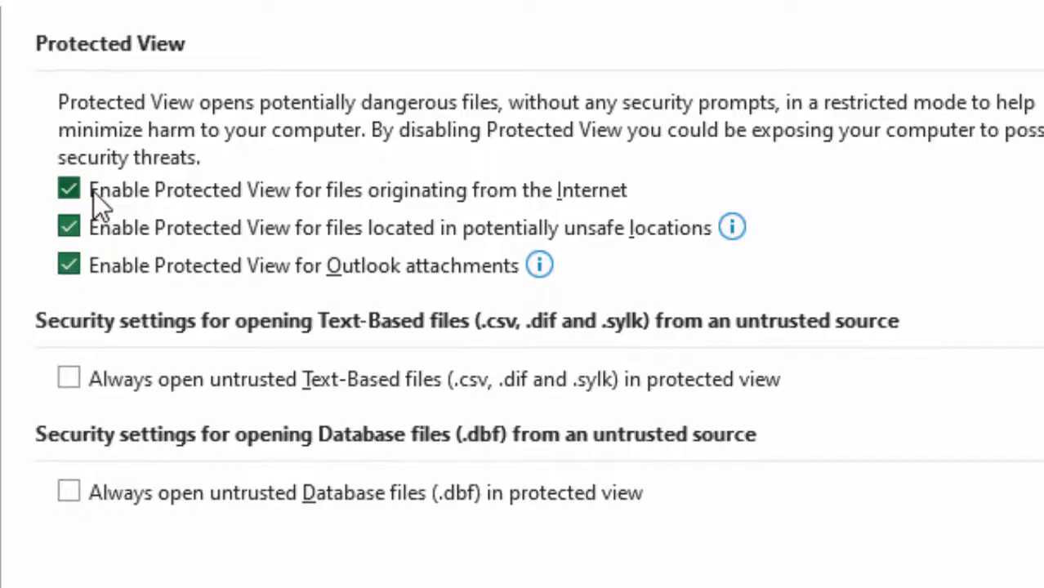
{"action": "left_click", "coordinate": [68, 188]}
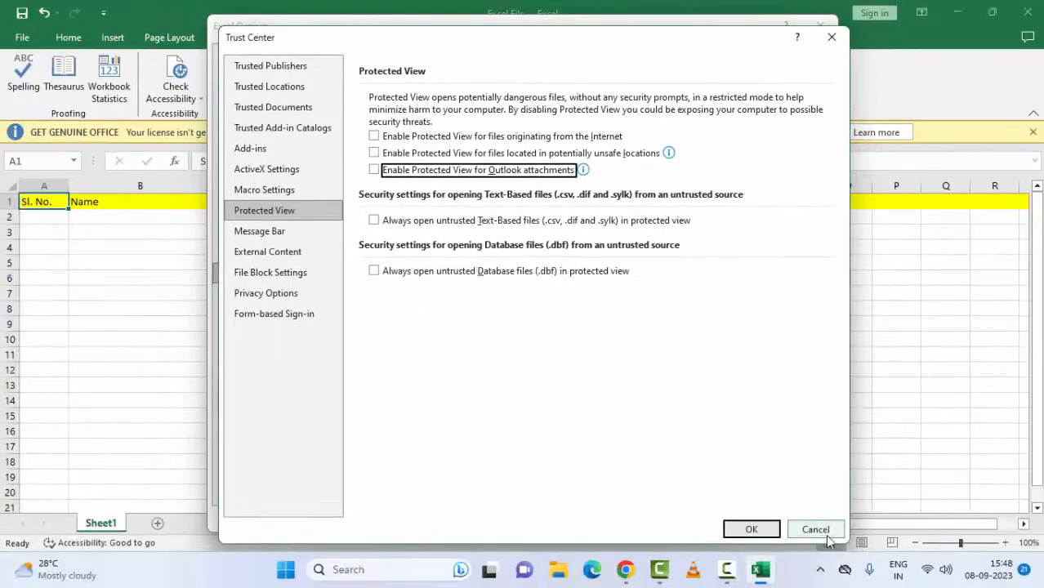
{"action": "left_click", "coordinate": [815, 528]}
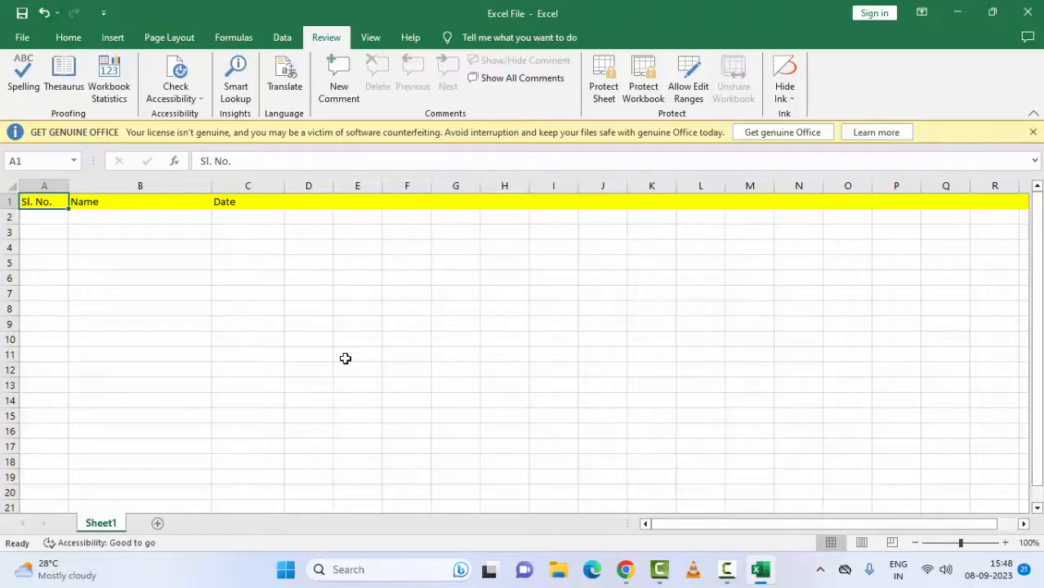
{"action": "mouse_move", "coordinate": [109, 297]}
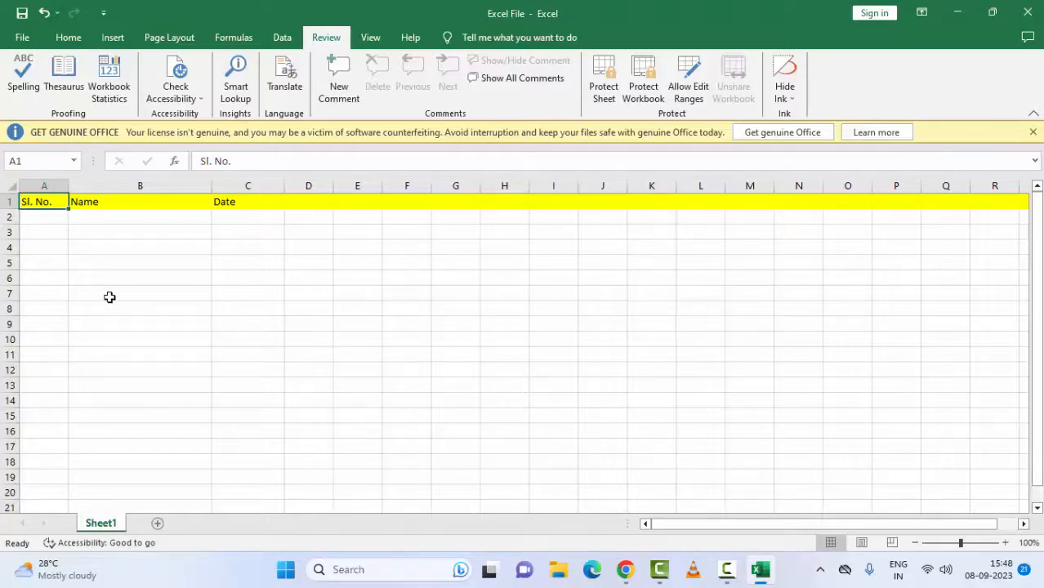
{"action": "mouse_move", "coordinate": [150, 271]}
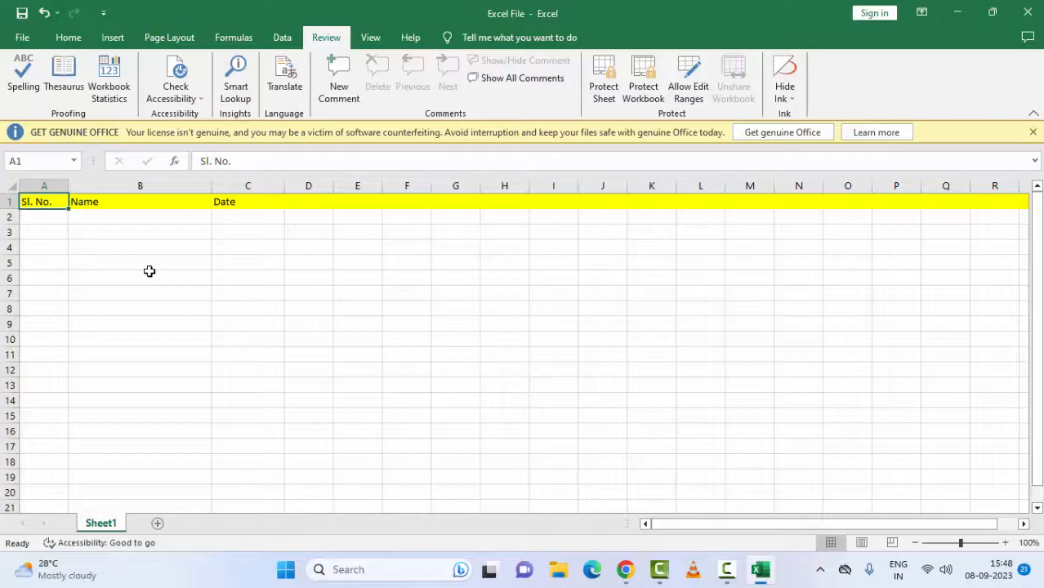
{"action": "left_click", "coordinate": [22, 37]}
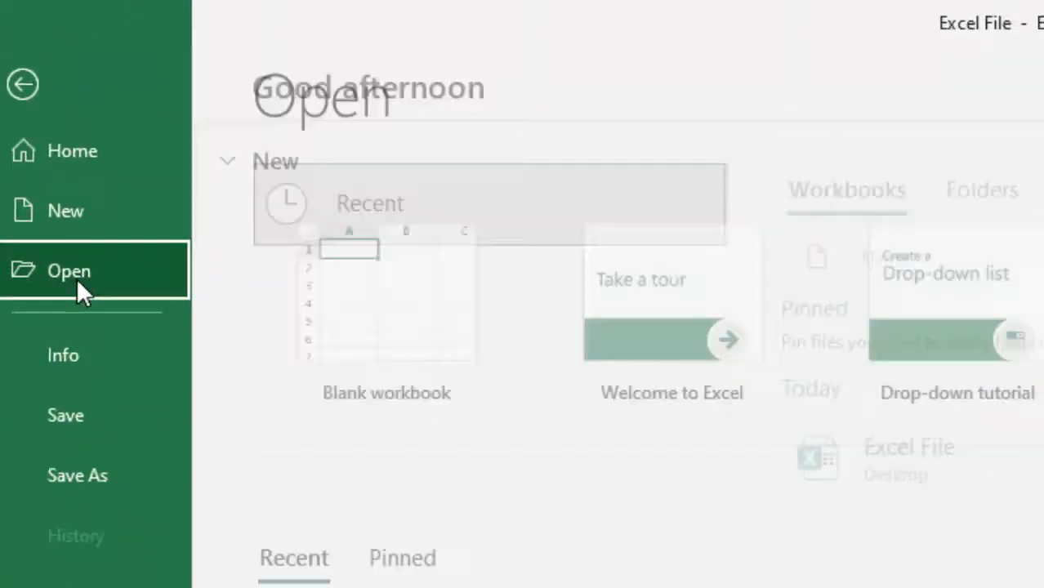
Browse to Excel File, reveal the Open and Repair option, then cancel the dialog
{"action": "left_click", "coordinate": [68, 271]}
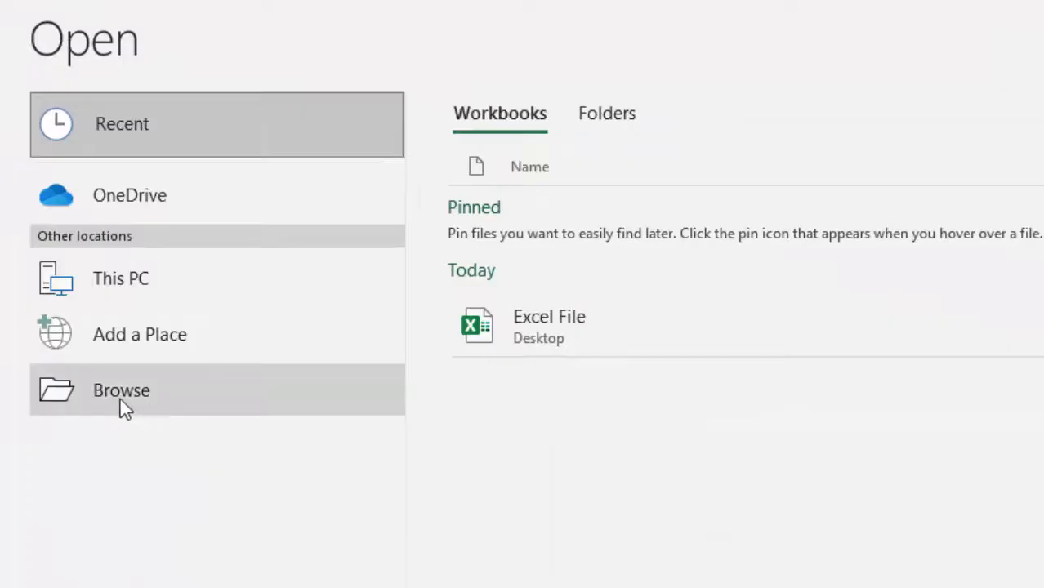
{"action": "left_click", "coordinate": [120, 390]}
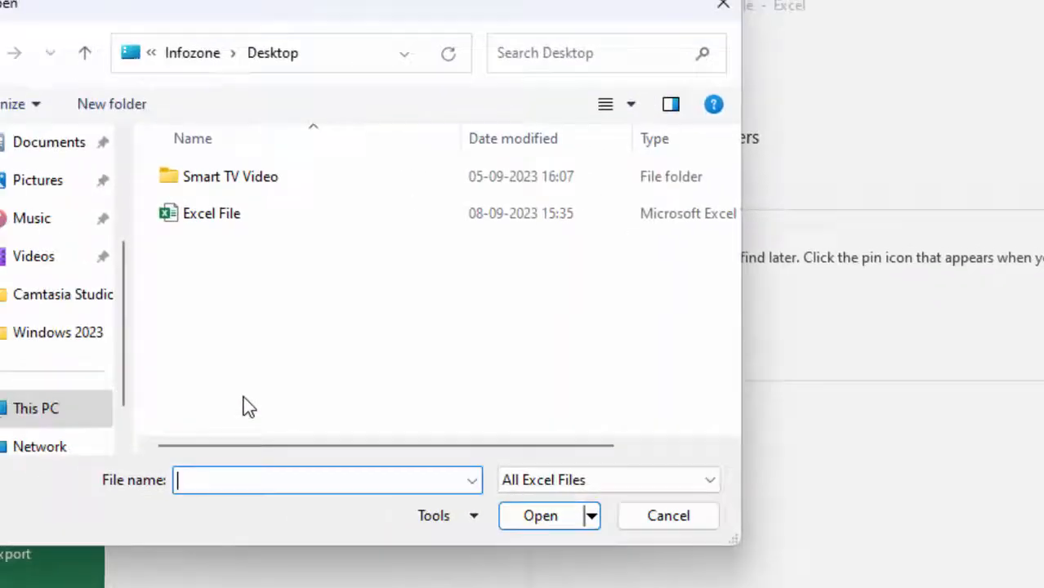
{"action": "left_click", "coordinate": [211, 213]}
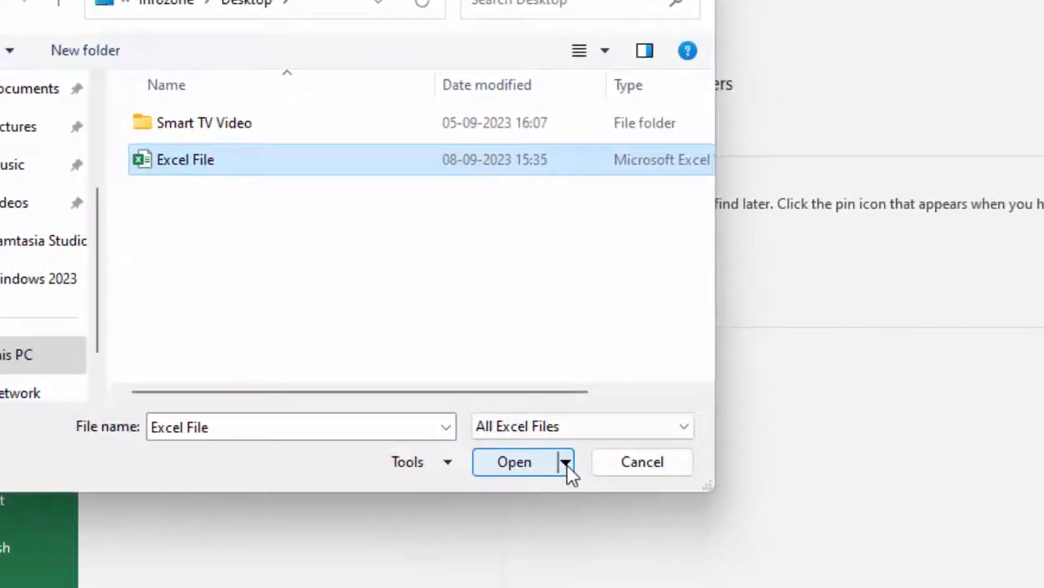
{"action": "left_click", "coordinate": [564, 462]}
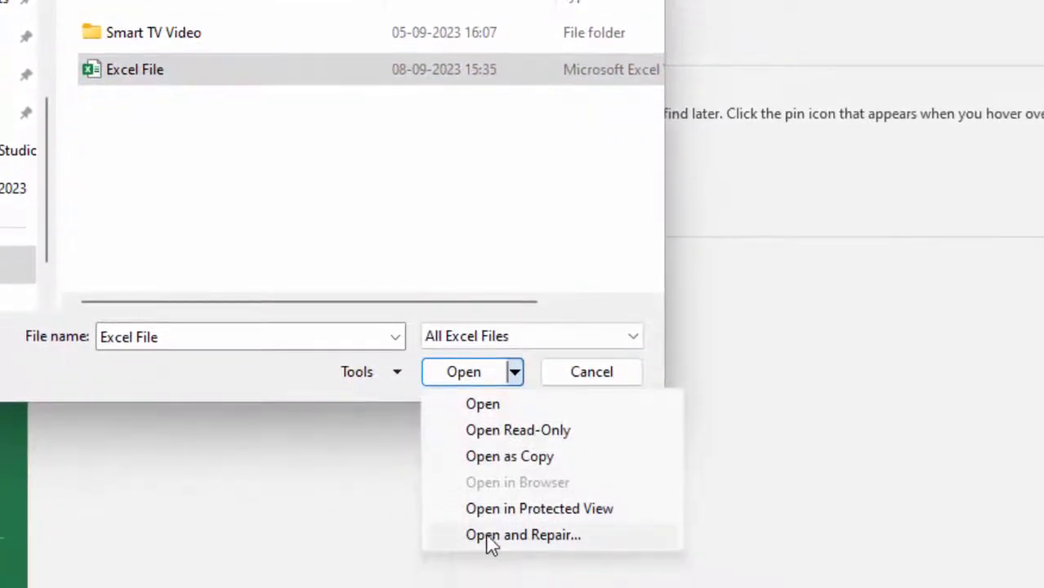
{"action": "mouse_move", "coordinate": [564, 547]}
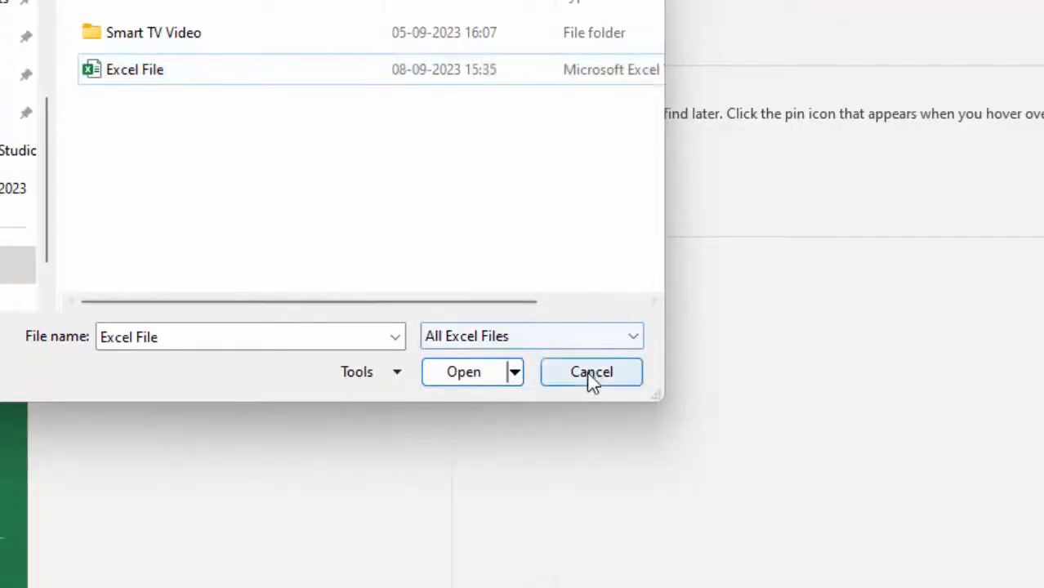
{"action": "left_click", "coordinate": [463, 371]}
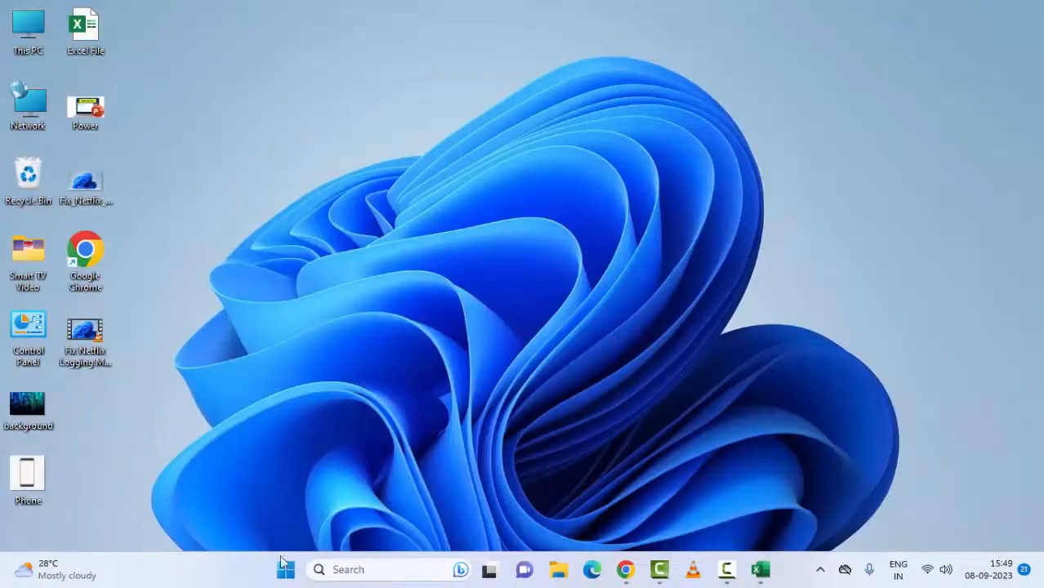
Open Windows Settings from Start and go to Apps > Installed apps
{"action": "left_click", "coordinate": [285, 569]}
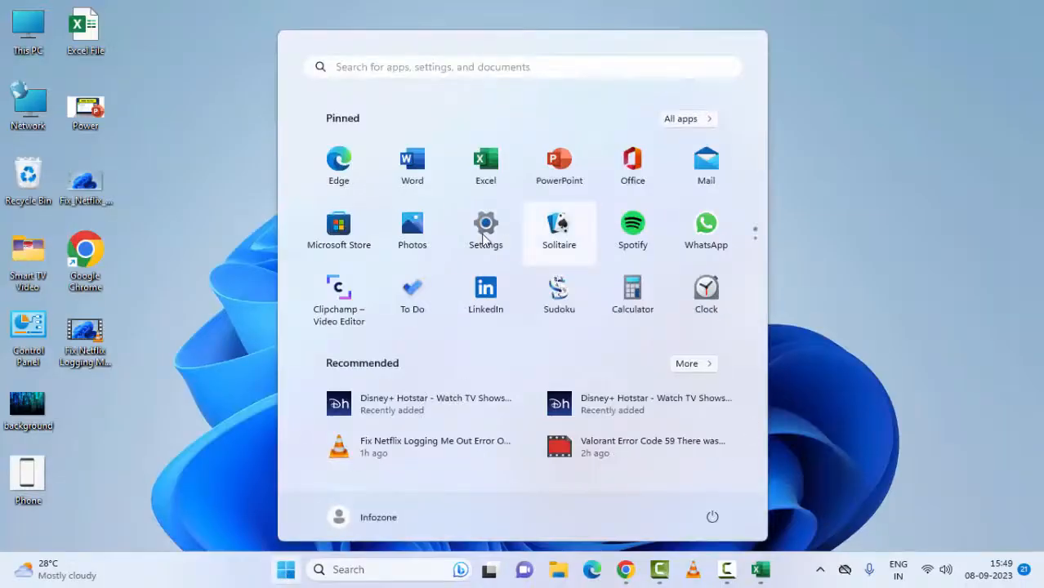
{"action": "left_click", "coordinate": [485, 231]}
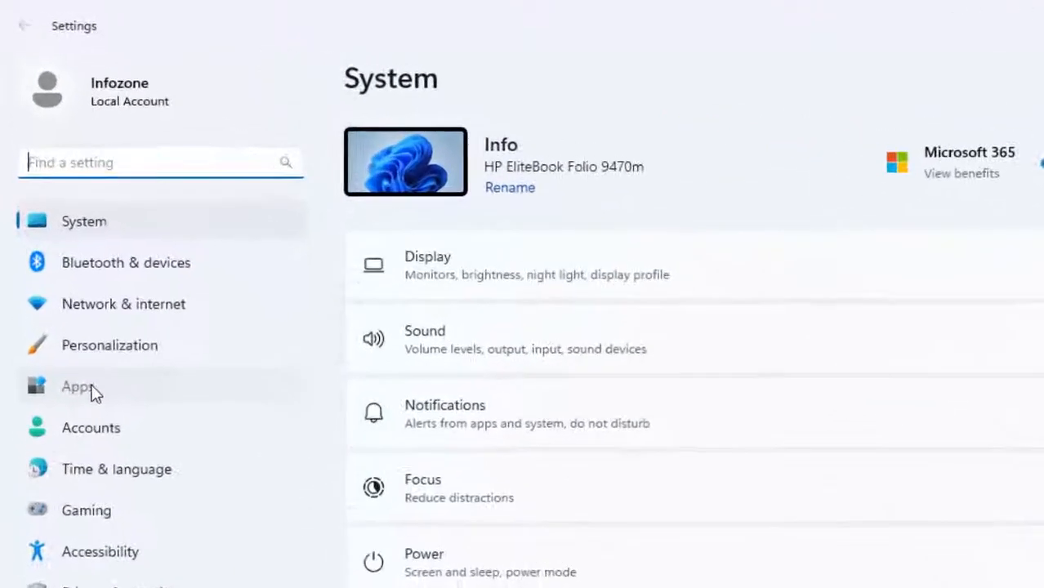
{"action": "left_click", "coordinate": [78, 386]}
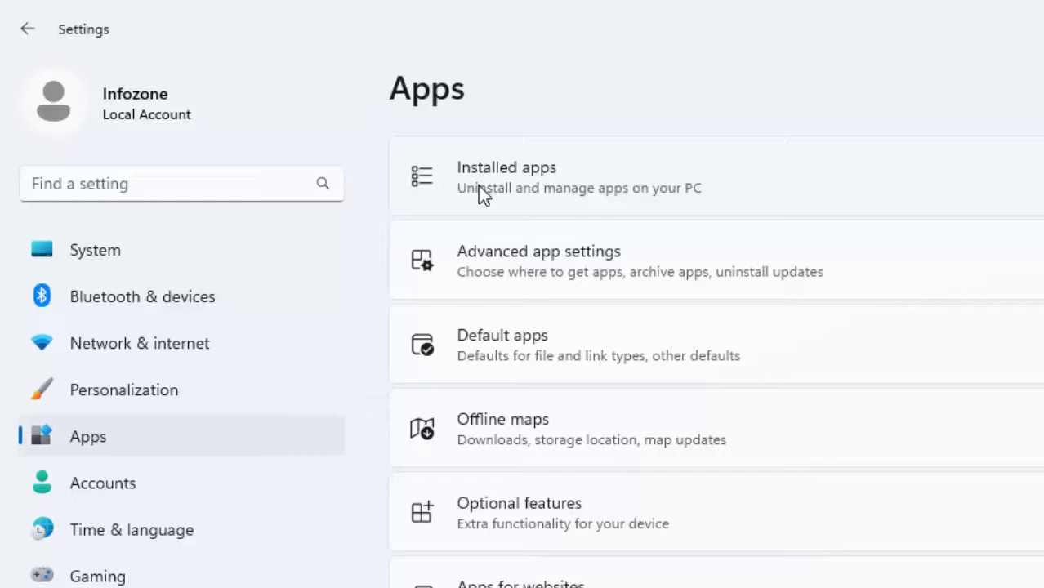
{"action": "mouse_move", "coordinate": [527, 178]}
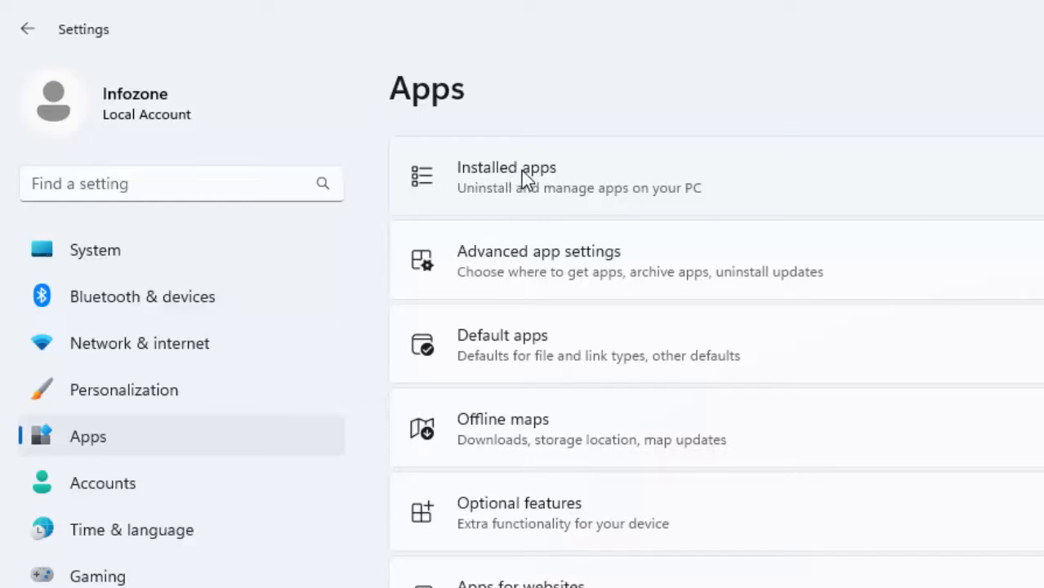
{"action": "left_click", "coordinate": [506, 176]}
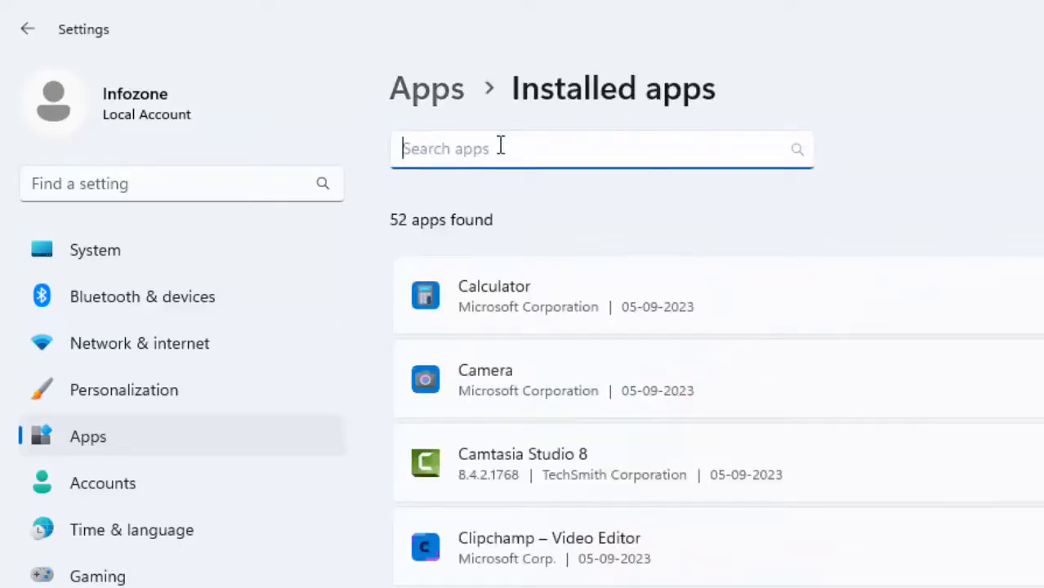
Search 'microsoft office', choose Modify, select Online Repair, then cancel the repair
{"action": "type", "text": "microsoft office"}
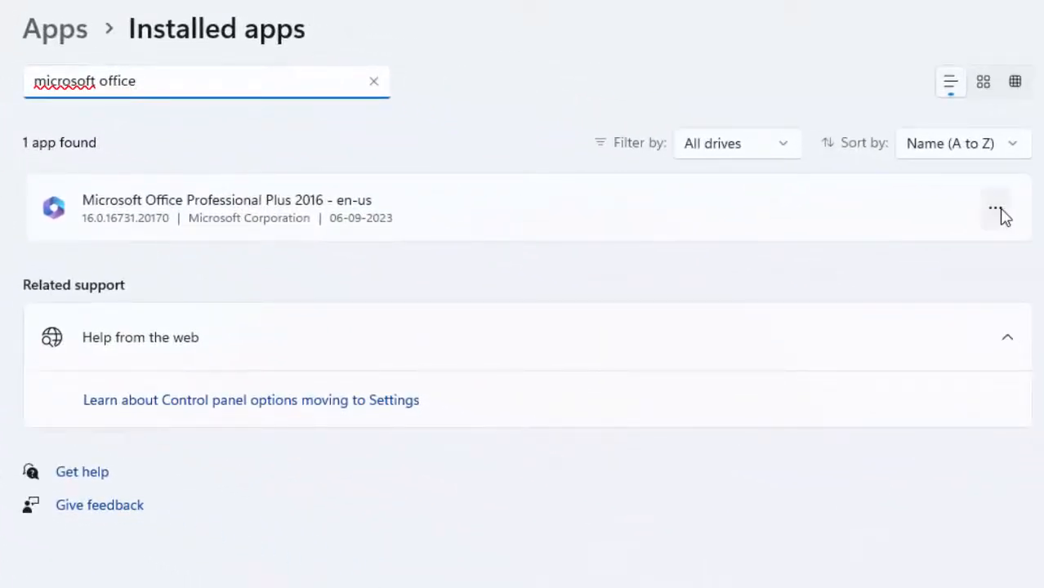
{"action": "left_click", "coordinate": [995, 207]}
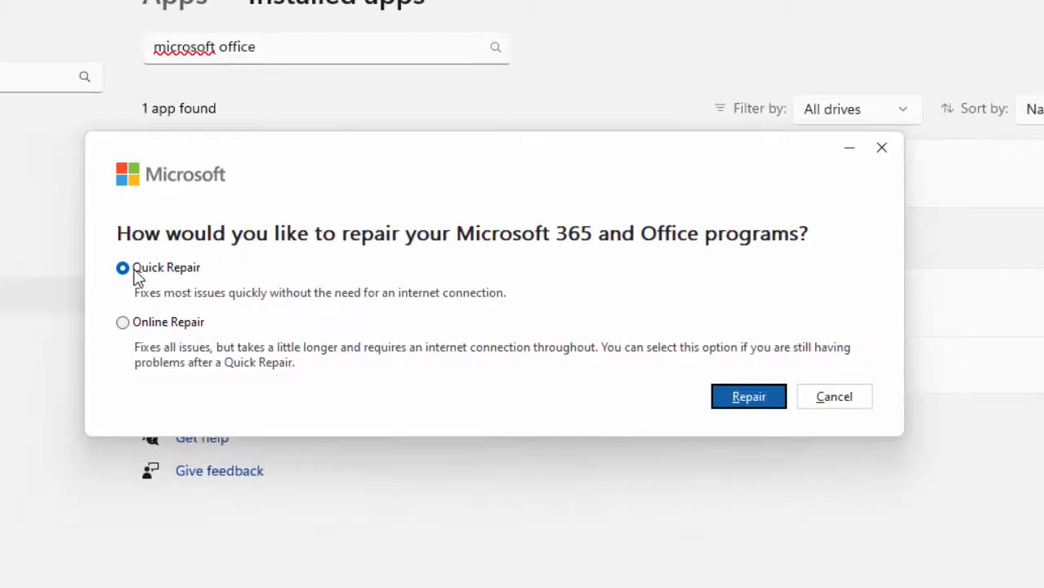
{"action": "mouse_move", "coordinate": [163, 327]}
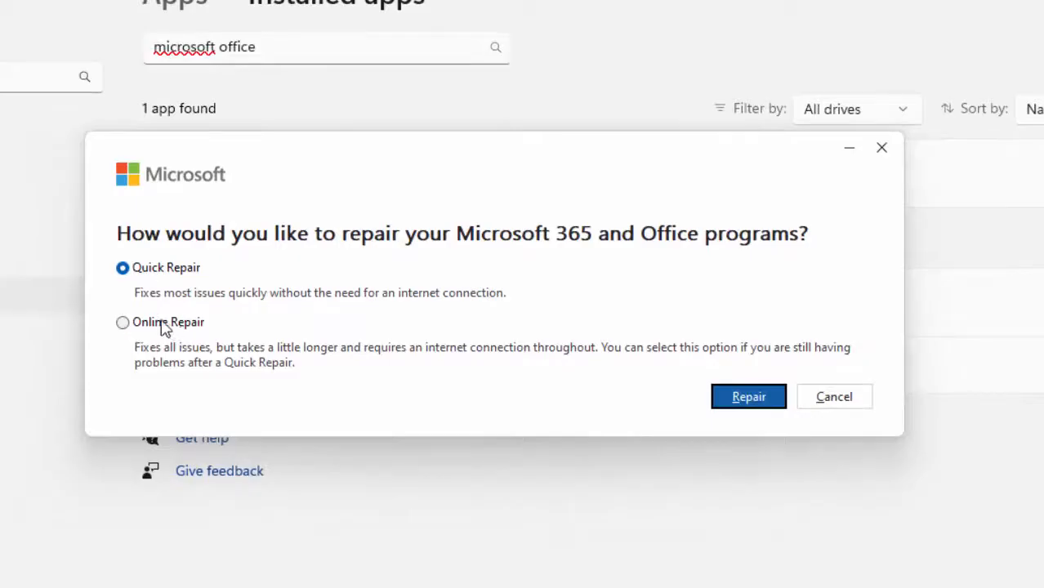
{"action": "left_click", "coordinate": [122, 322]}
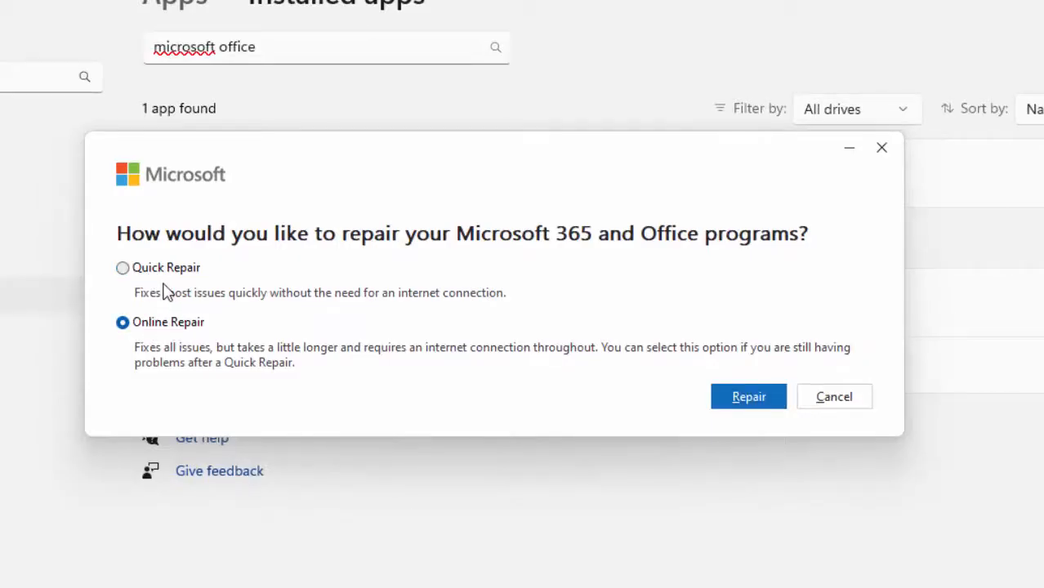
{"action": "mouse_move", "coordinate": [834, 396]}
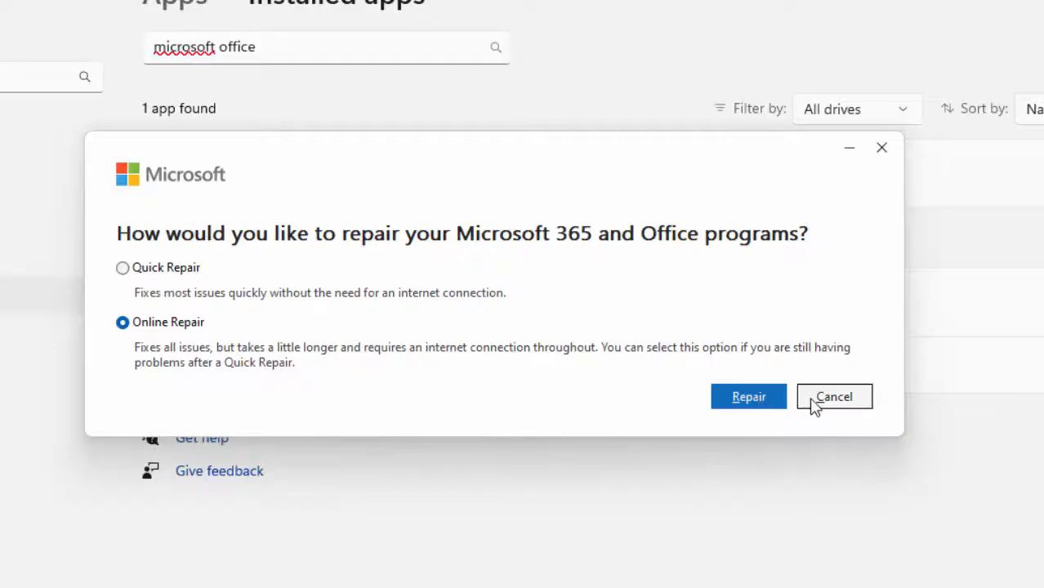
{"action": "left_click", "coordinate": [833, 396]}
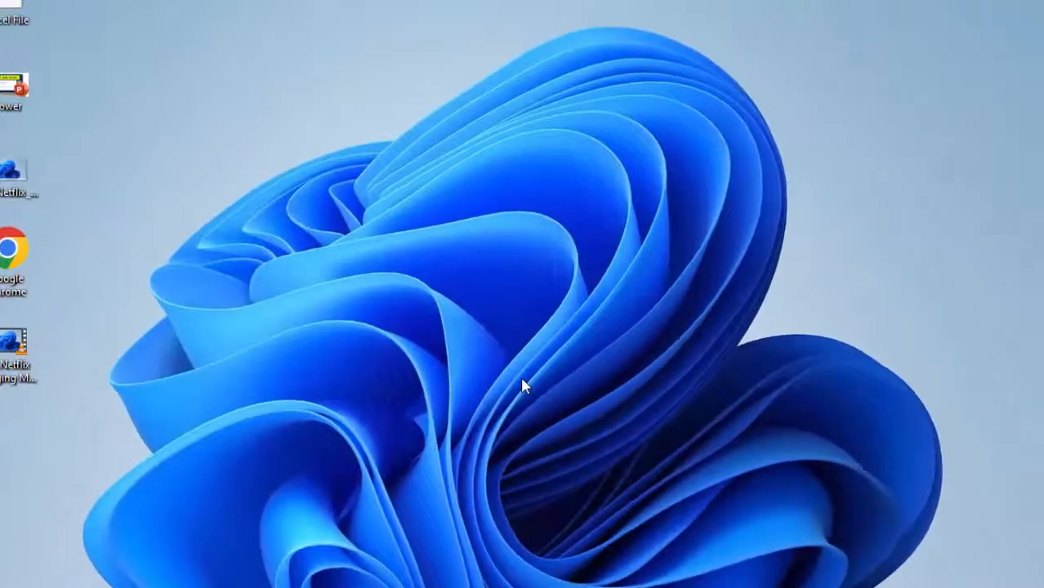